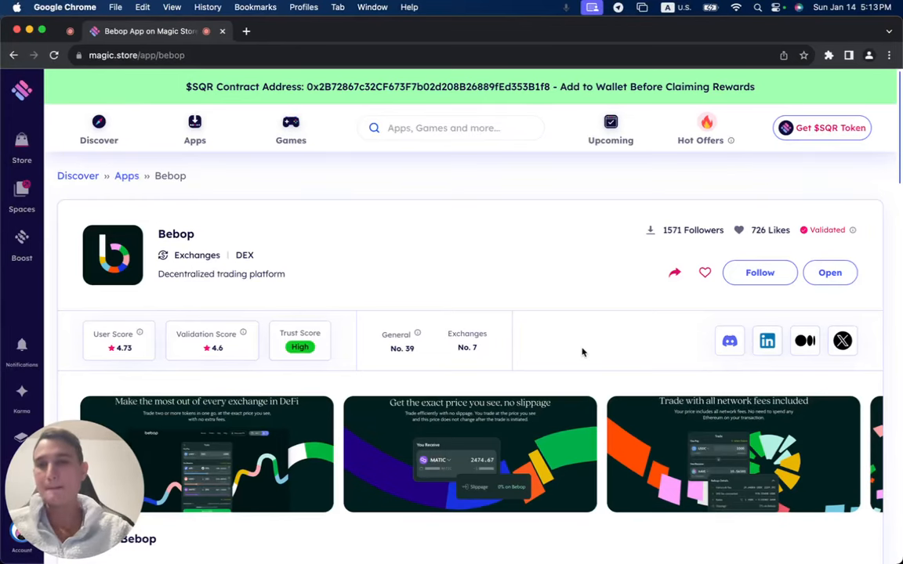
mouse_move(579, 347)
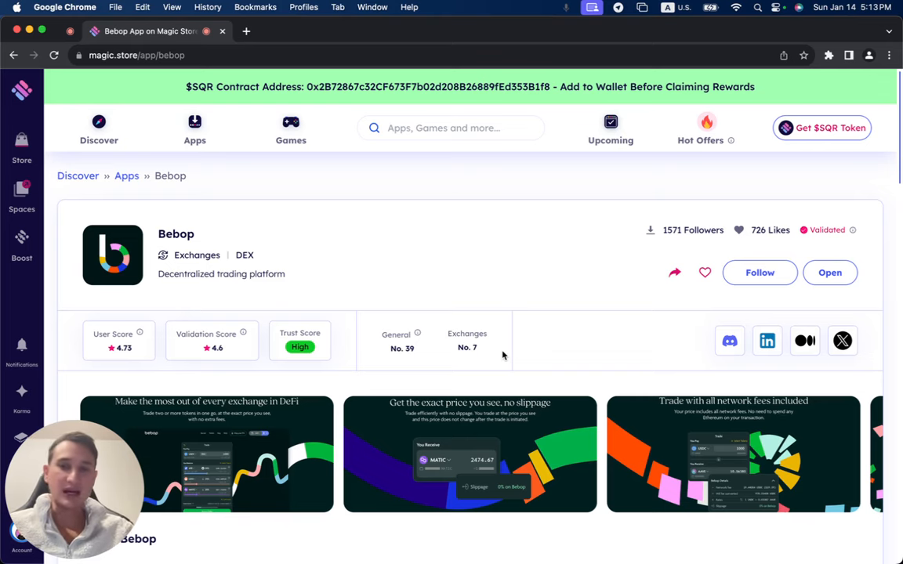
mouse_move(517, 365)
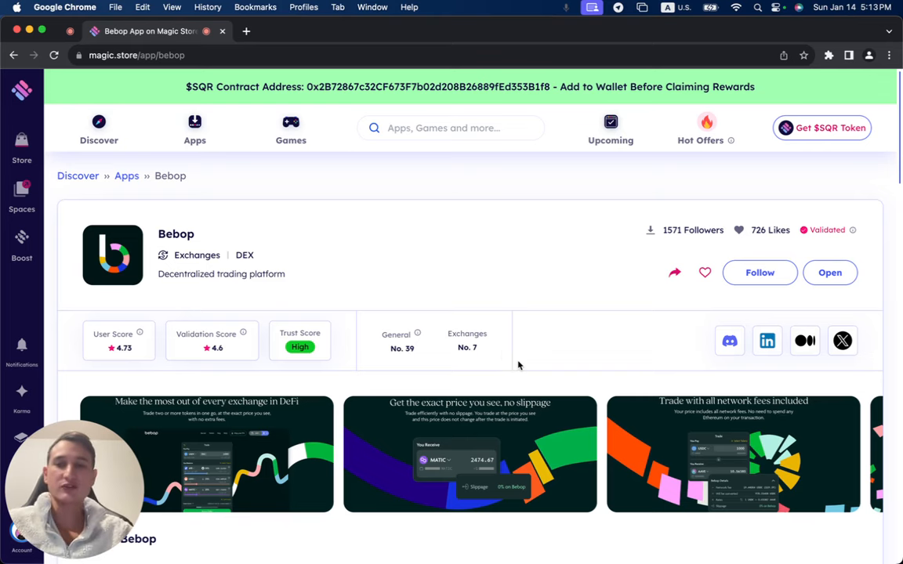
Scroll past the screenshots to About Bebop, its tags and the 4.6 Validation Score.
scroll("down", 3)
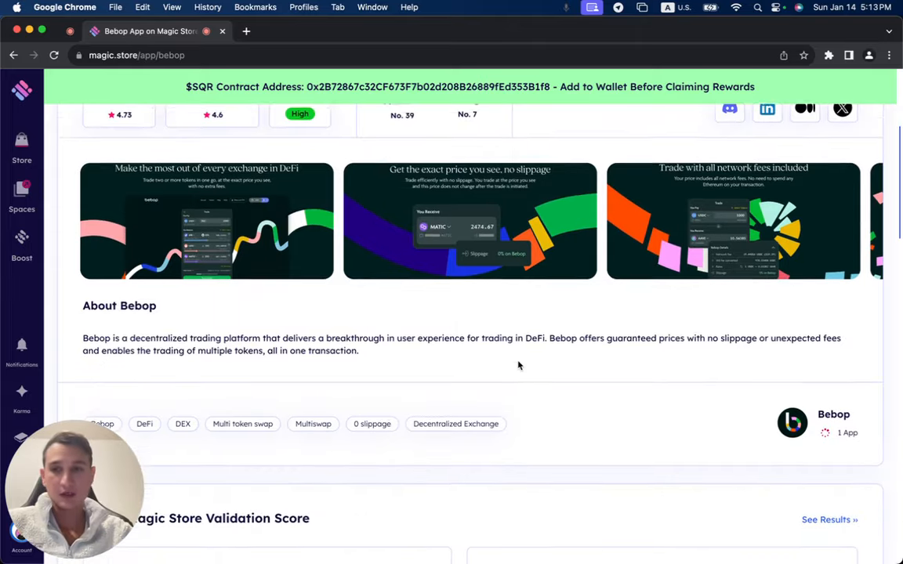
scroll("down", 3)
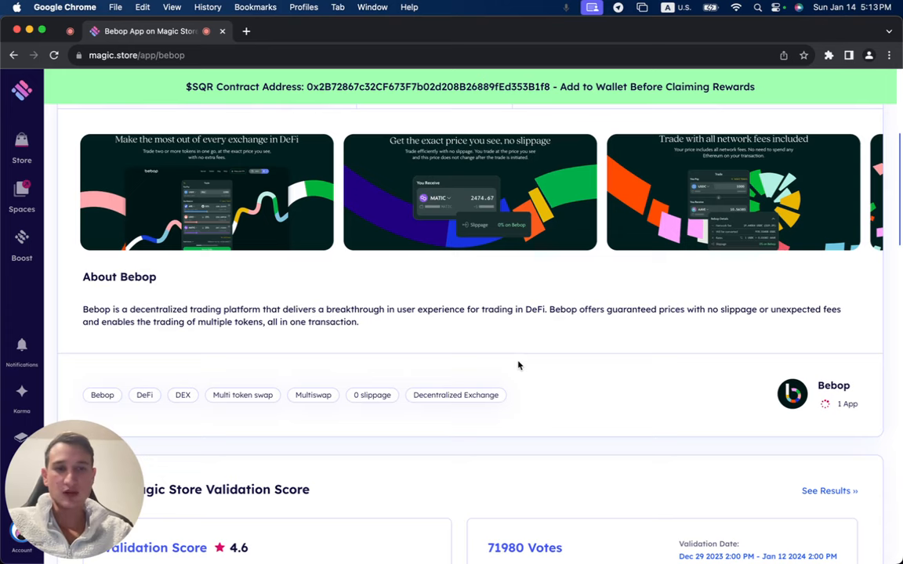
scroll("down", 3)
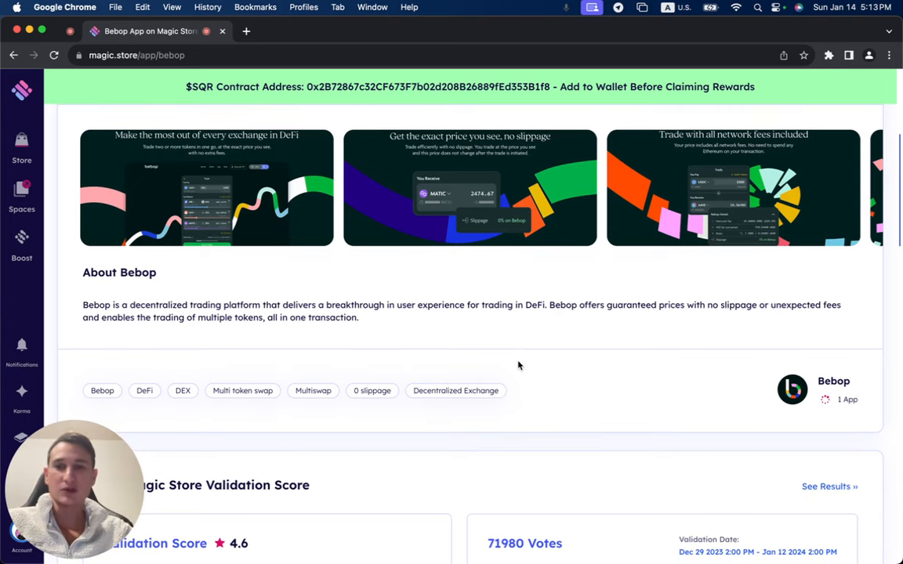
scroll("down", 3)
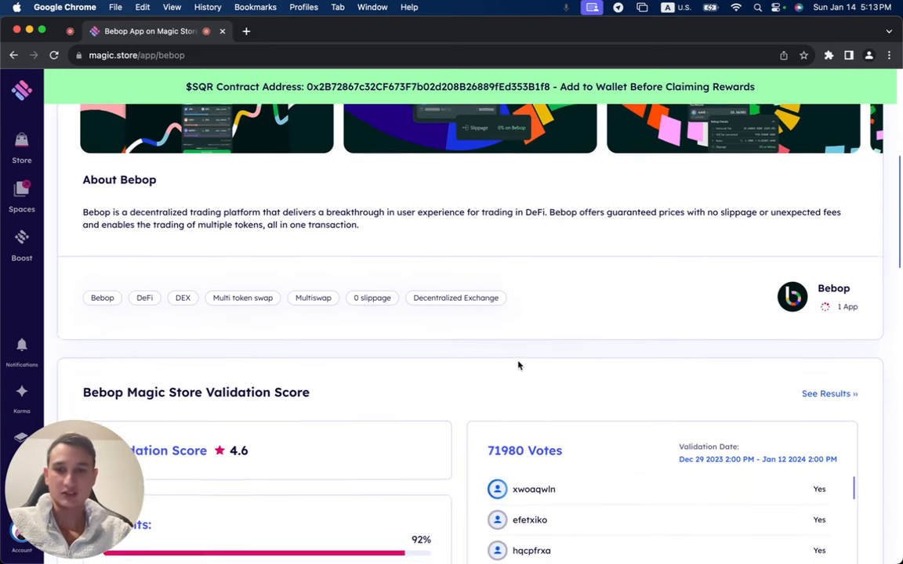
Scroll through the validation votes down to Review Score by Real Users: 4.73 from 118 reviews.
scroll("down", 3)
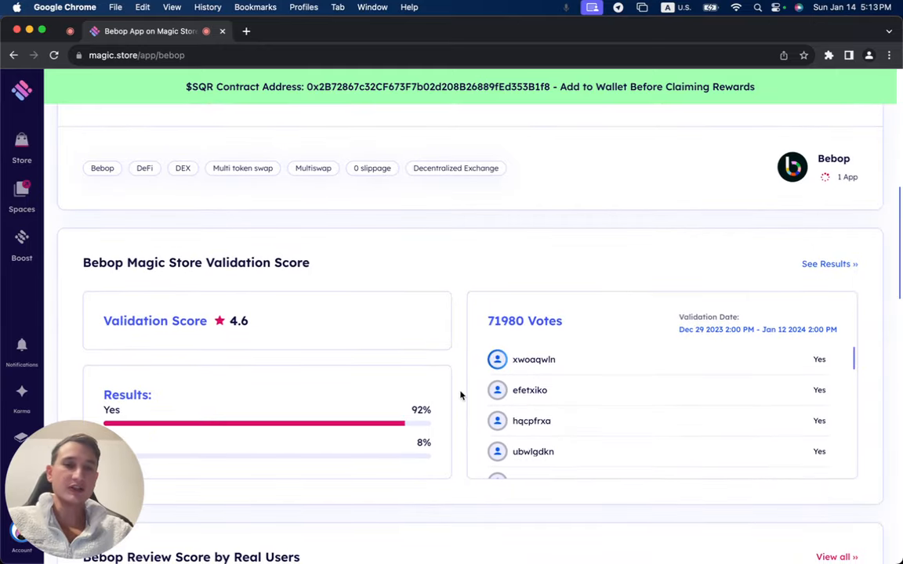
scroll("down", 3)
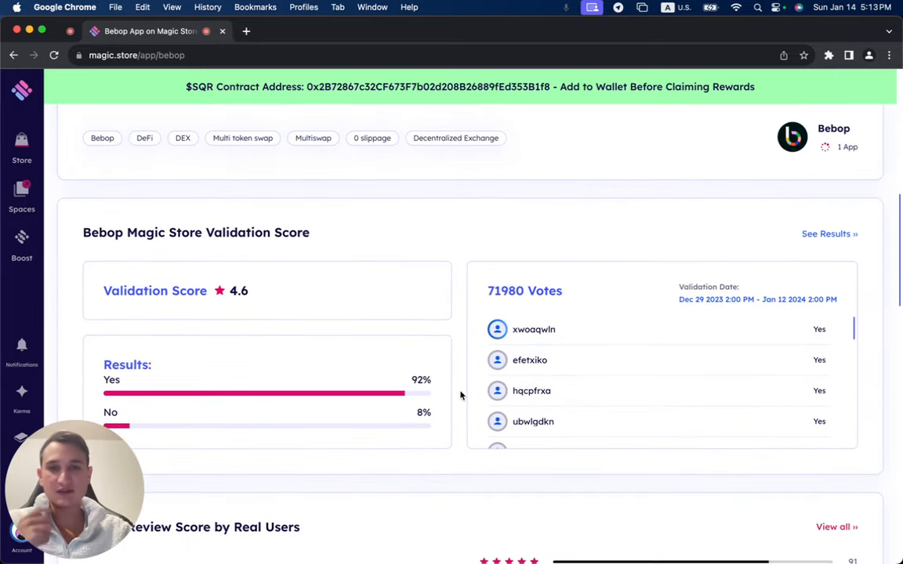
scroll("down", 3)
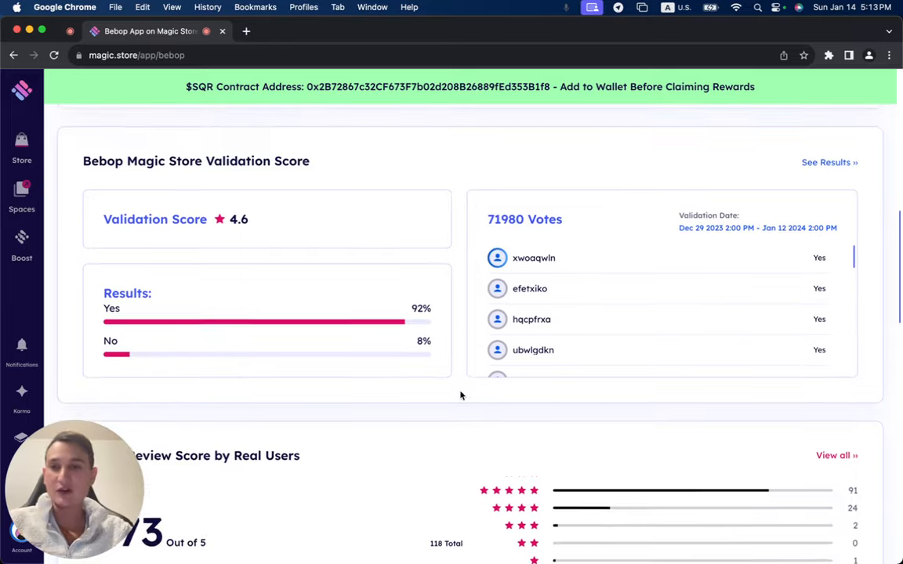
scroll("down", 3)
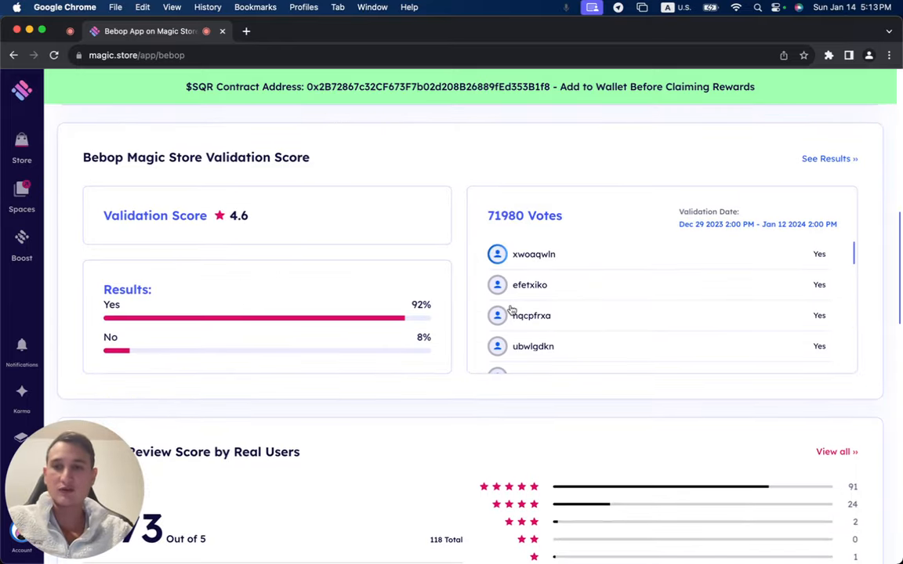
scroll("down", 3)
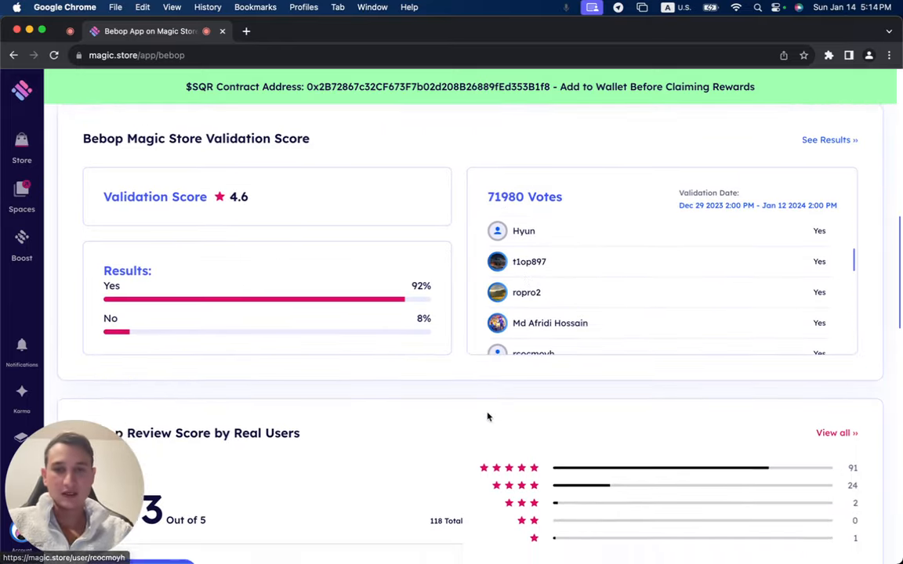
scroll("down", 3)
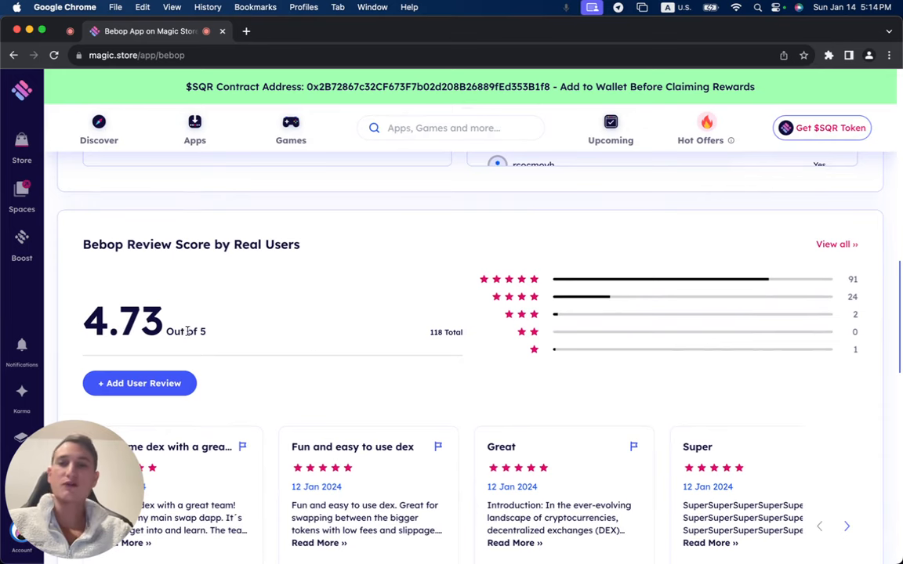
Scroll through Bebop's review cards and Trust Score section, then back to the header.
scroll("down", 3)
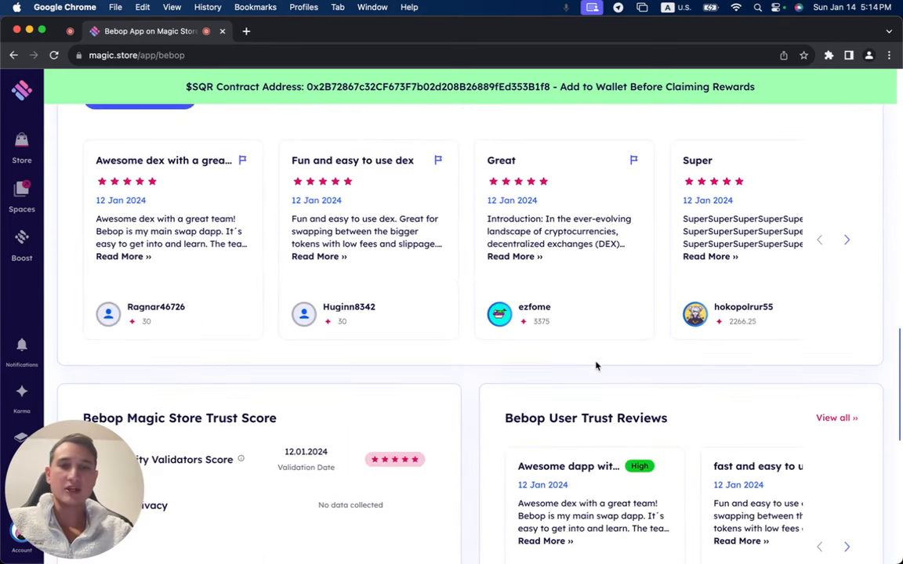
scroll("down", 3)
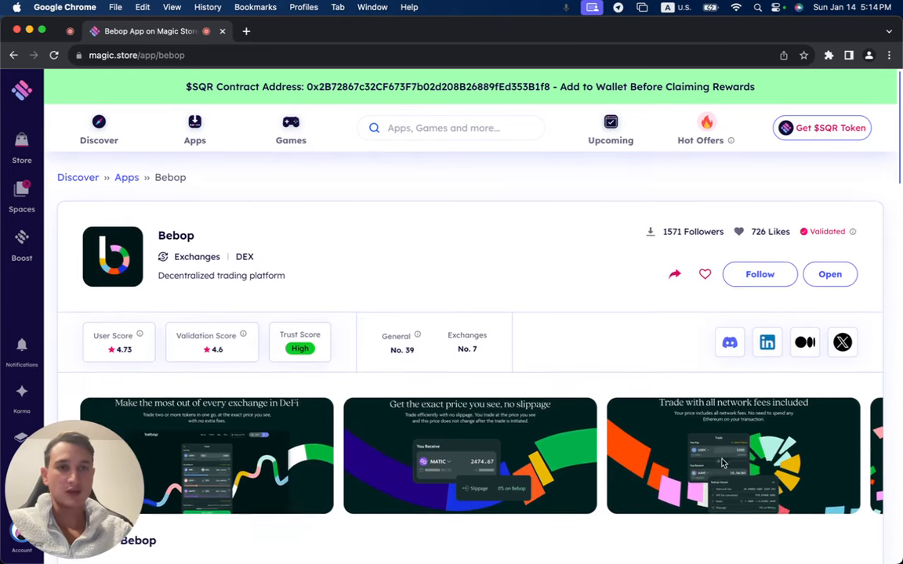
Launch Bebop's Ethereum trade screen at bebop.xyz/trade in a new browser tab.
scroll("down", 3)
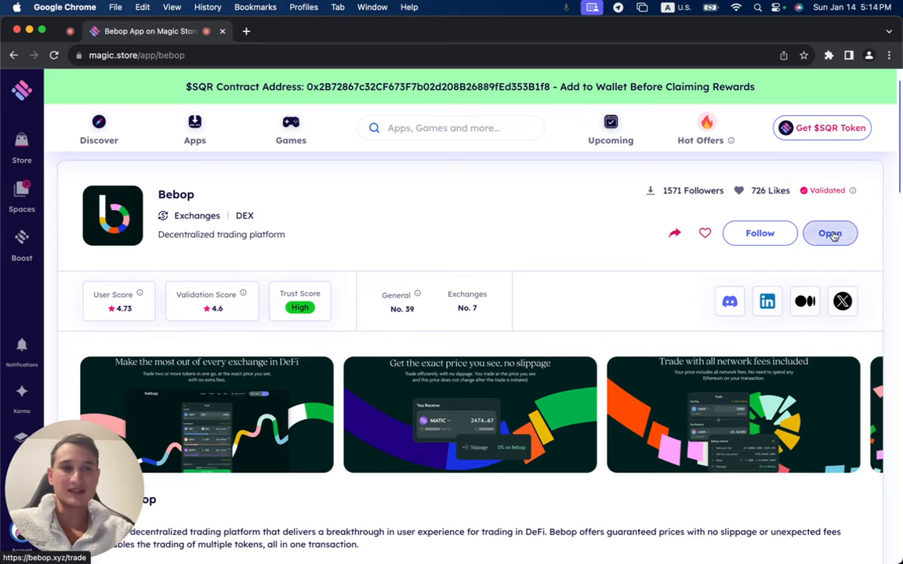
left_click(830, 233)
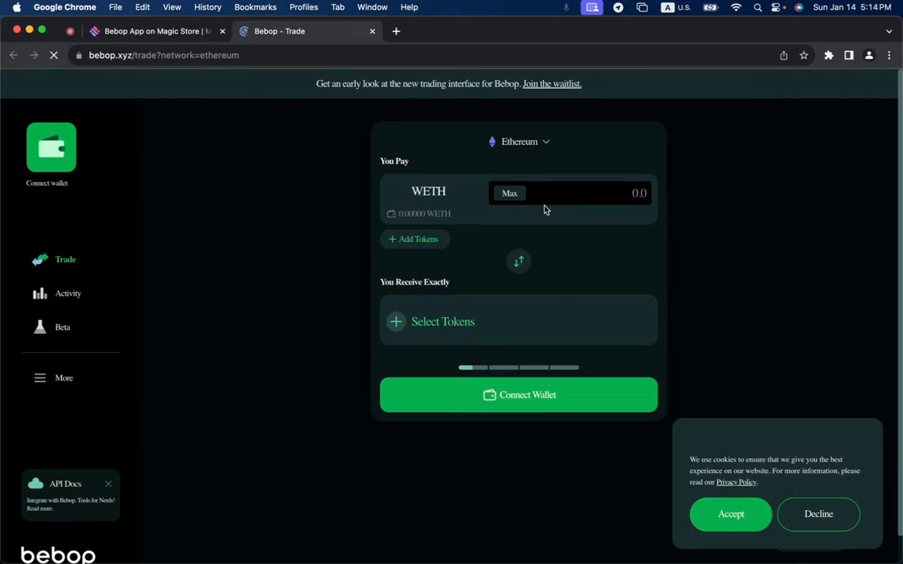